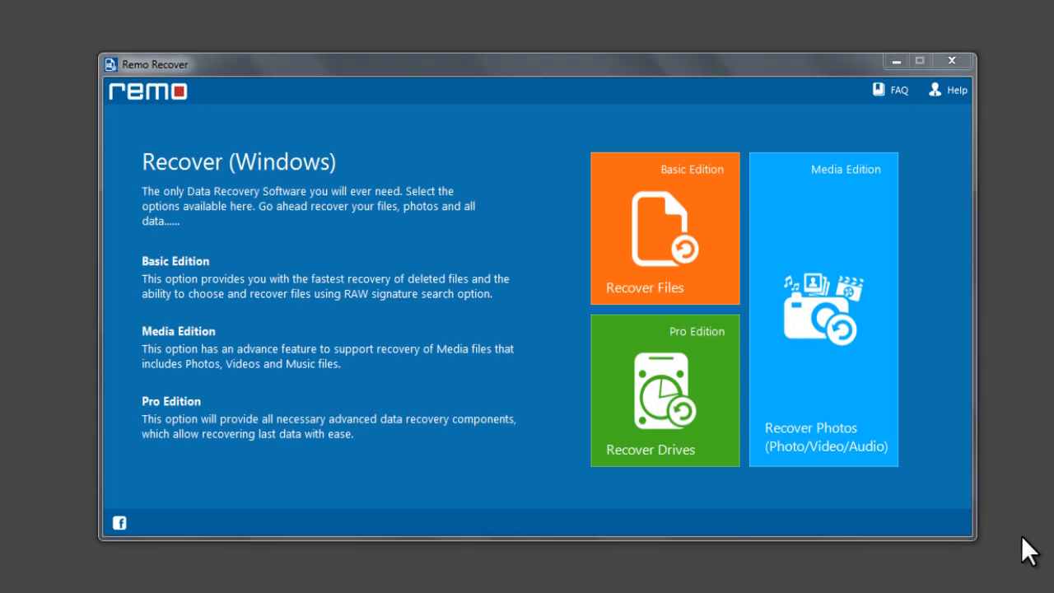
# Choose Recover Drives to restore data from a whole drive
pyautogui.click(664, 227)
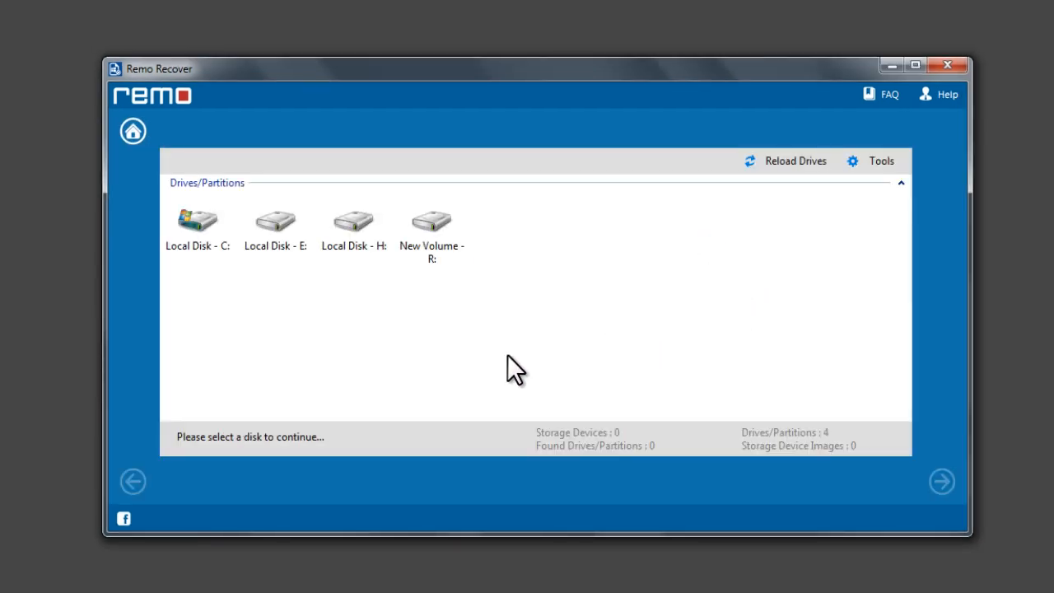
# Scan Local Disk - E for recoverable data, finding about 13.6 GB
pyautogui.click(275, 222)
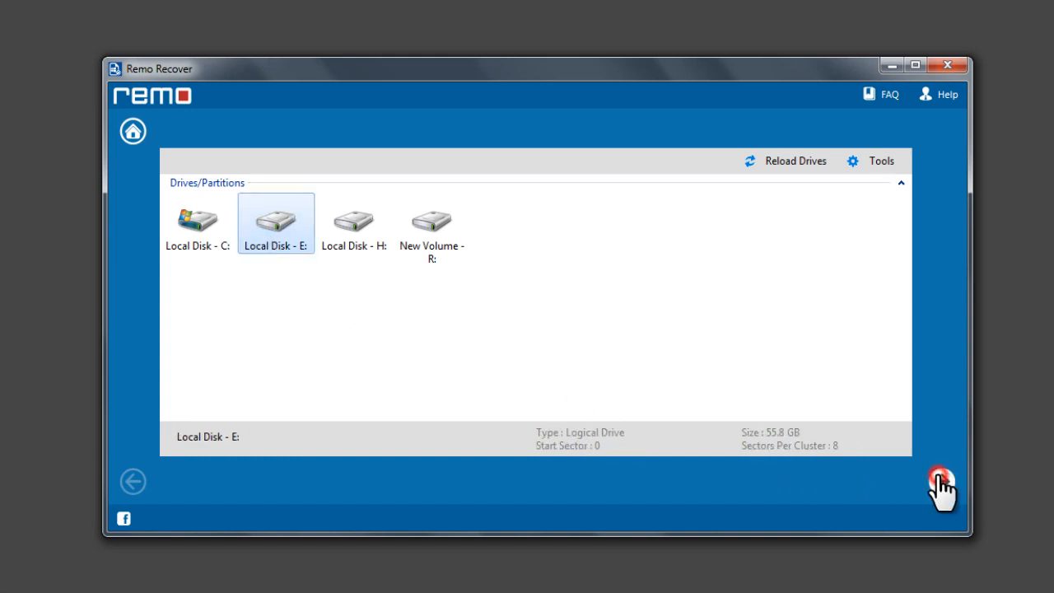
pyautogui.click(942, 481)
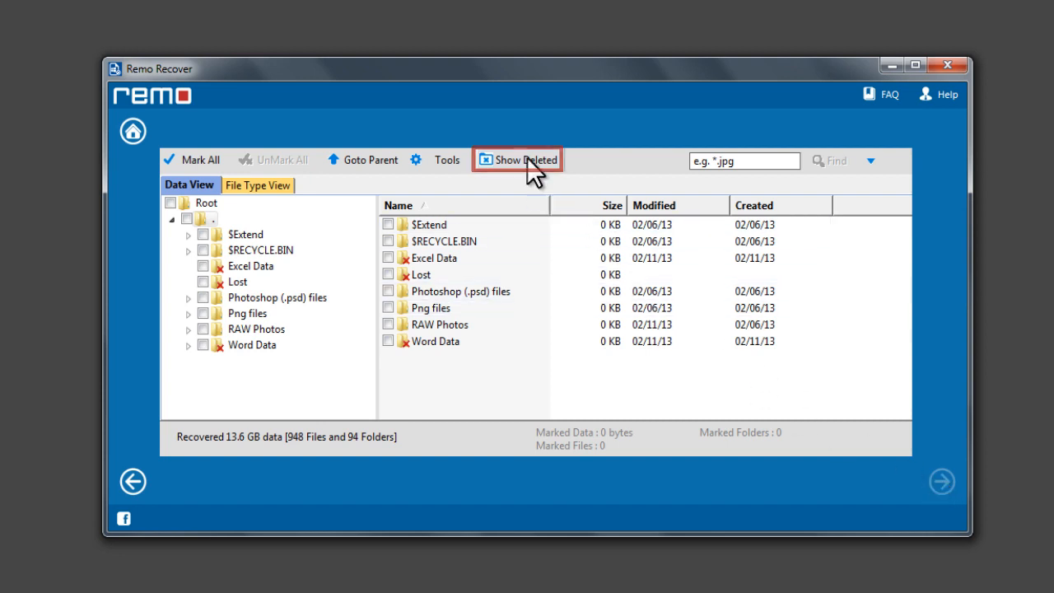
# Show only deleted items and mark all 225 files and 7 folders for recovery
pyautogui.click(517, 159)
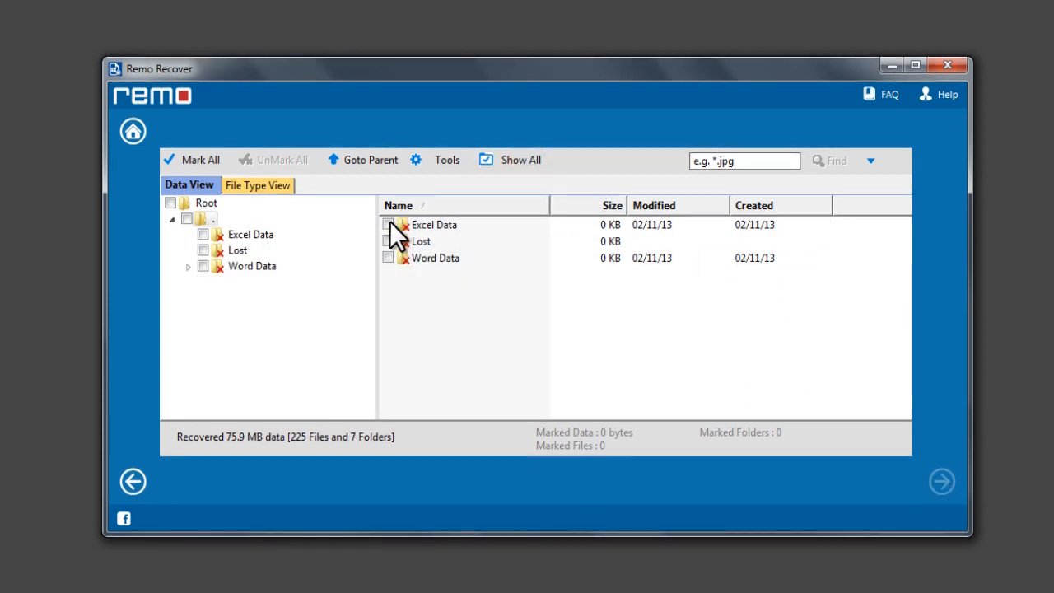
pyautogui.click(201, 160)
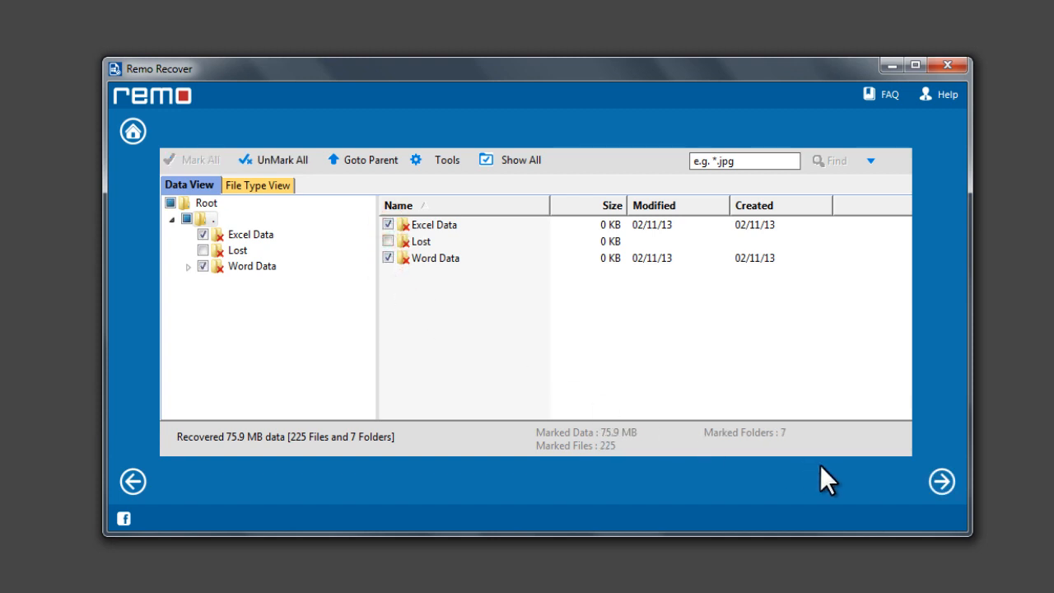
# Save the recovery session file in Documents and confirm the save
pyautogui.click(942, 481)
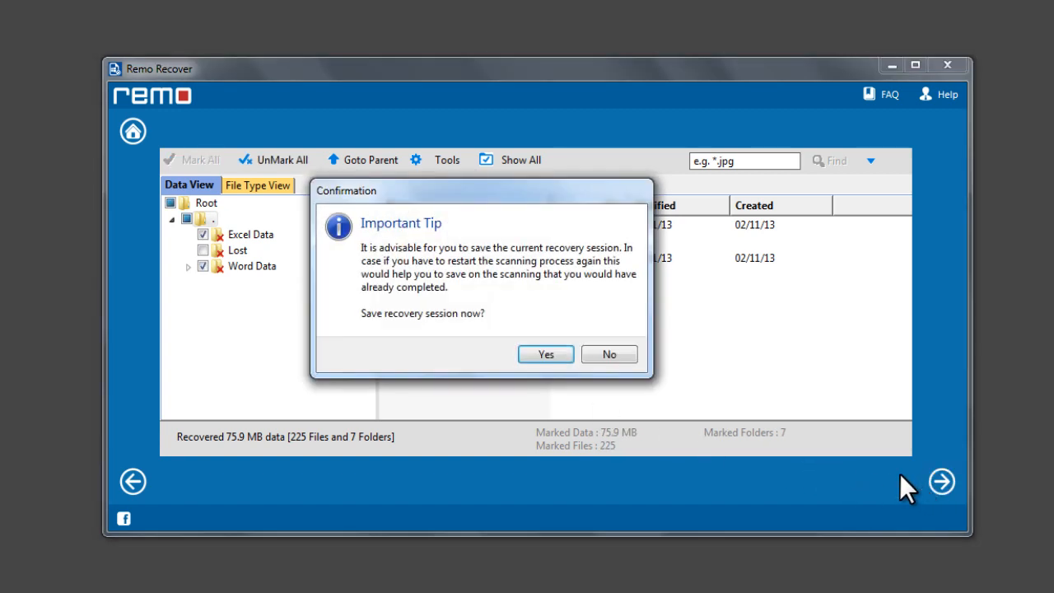
pyautogui.click(545, 354)
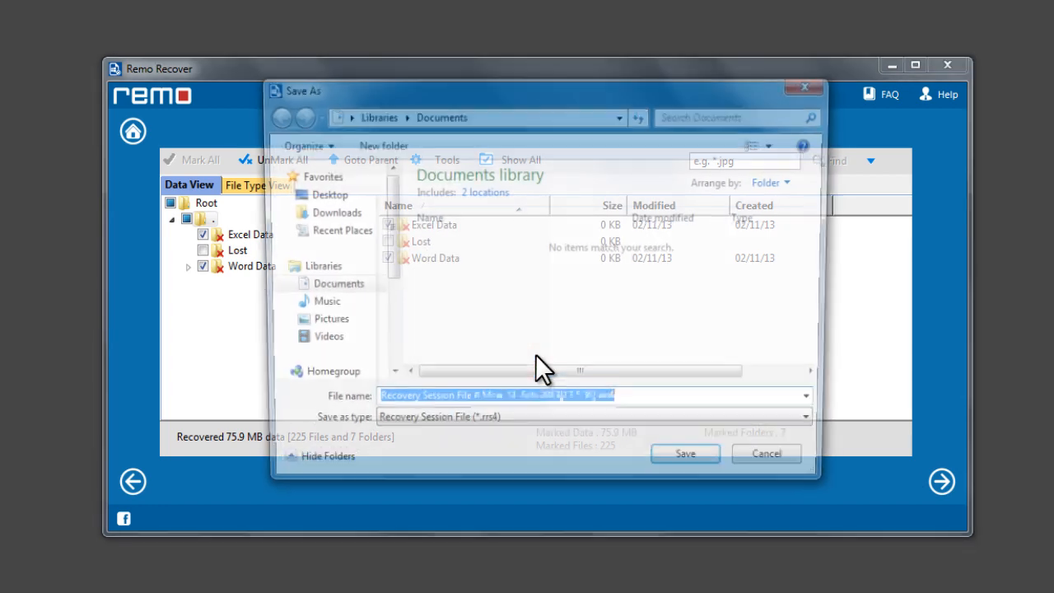
pyautogui.click(692, 465)
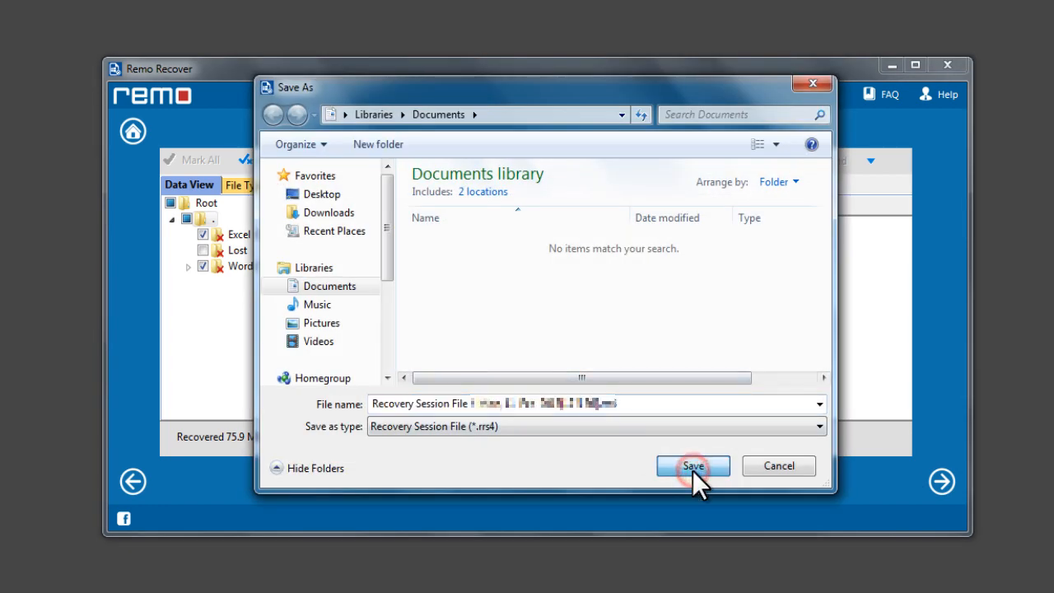
pyautogui.click(692, 464)
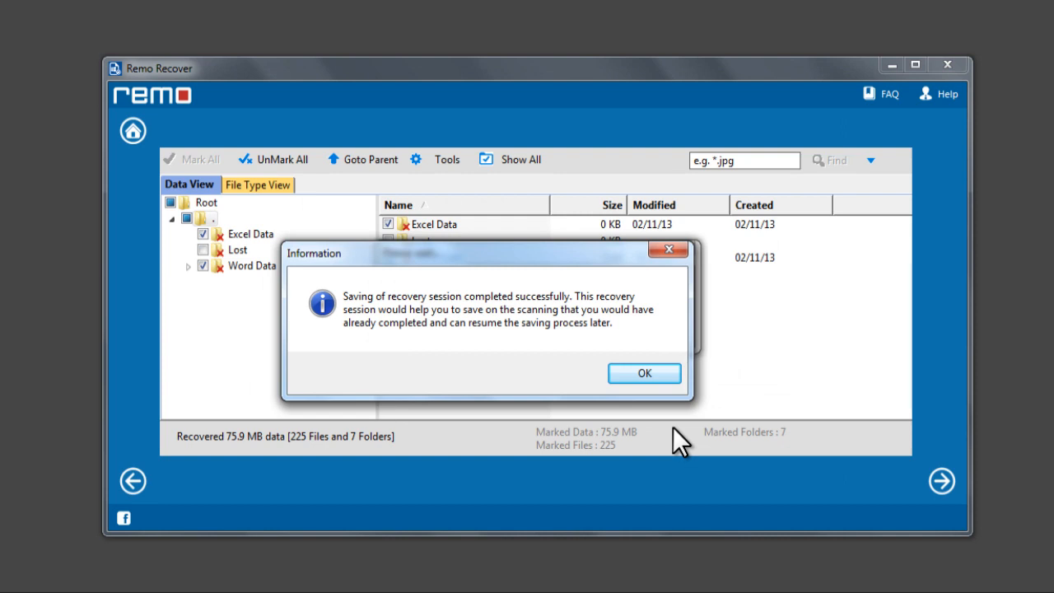
pyautogui.click(646, 372)
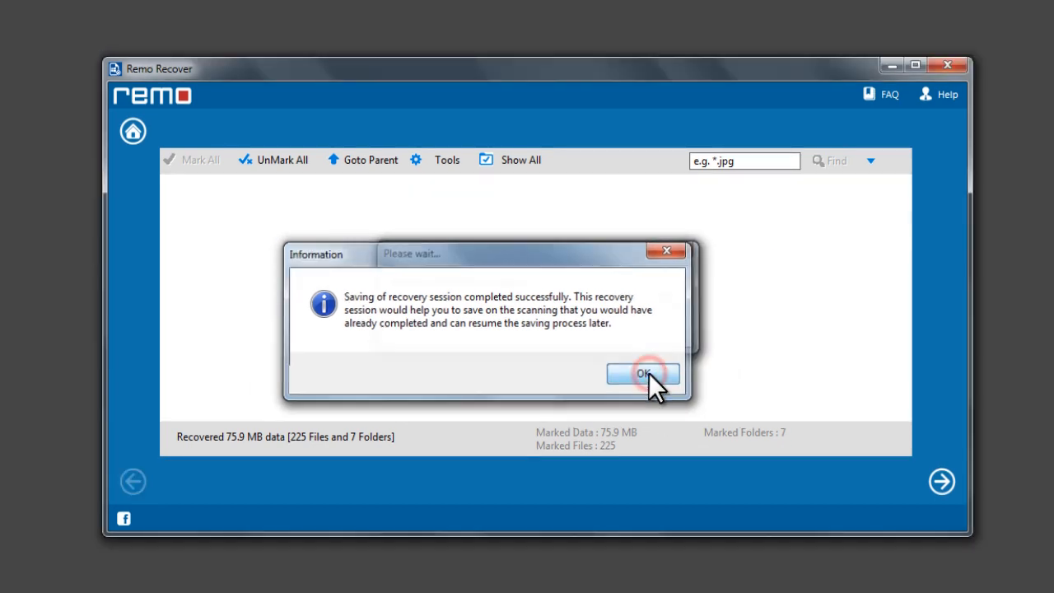
# Save the recovered Excel Data and Word Data folders to Local Disk (H:)
pyautogui.click(642, 374)
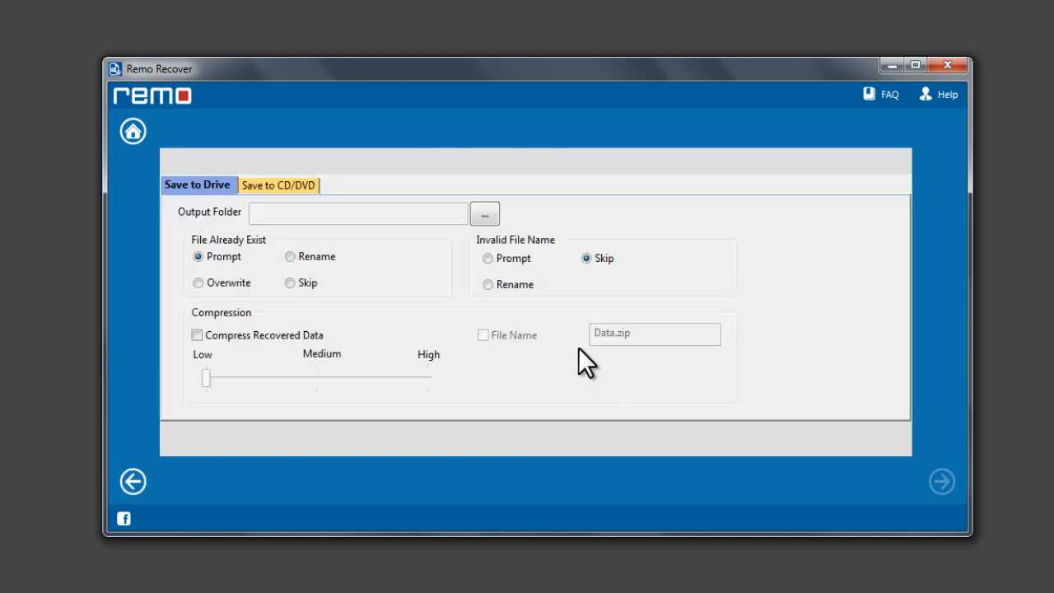
pyautogui.click(484, 215)
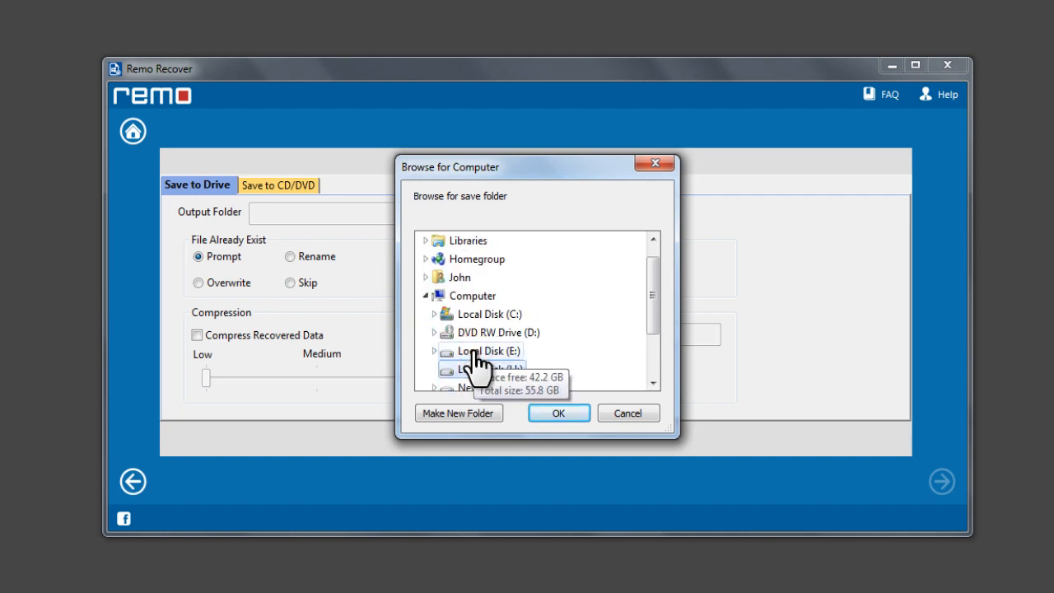
pyautogui.click(557, 412)
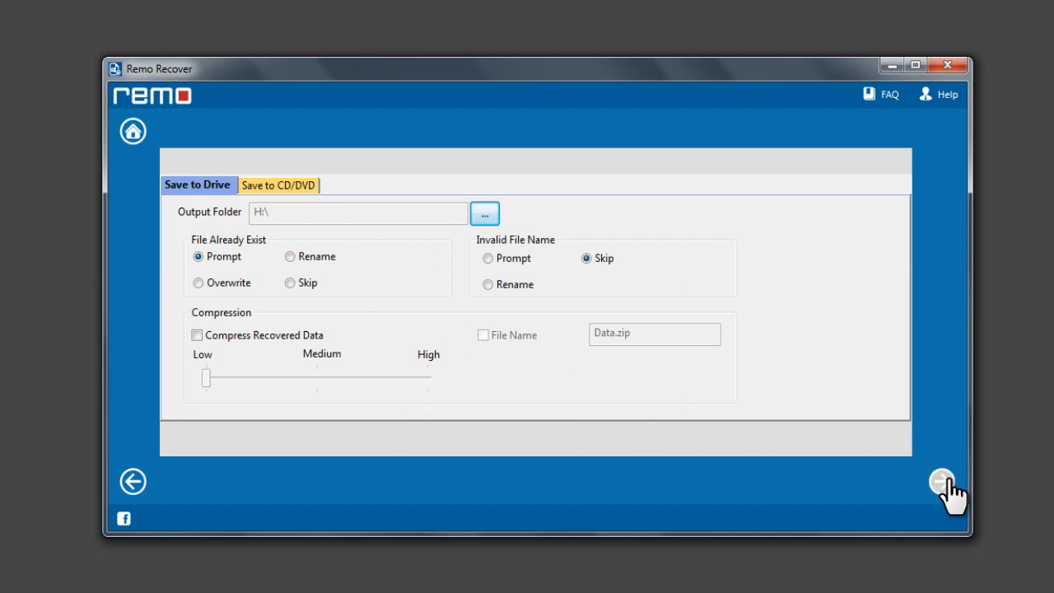
pyautogui.click(943, 481)
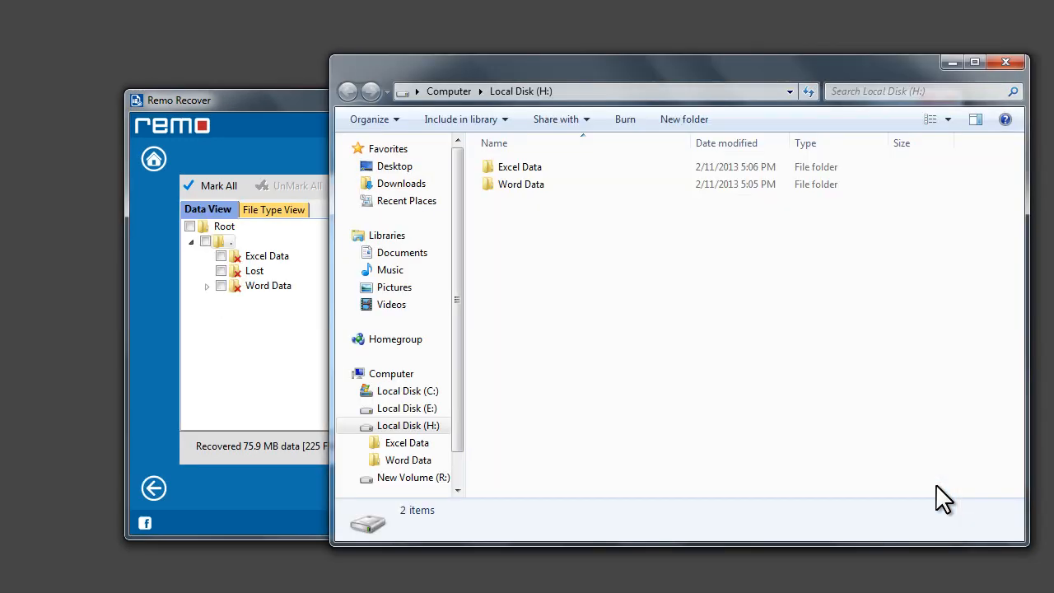
# Browse the recovered Word Data folder on H: with its 197 documents and images
pyautogui.click(521, 185)
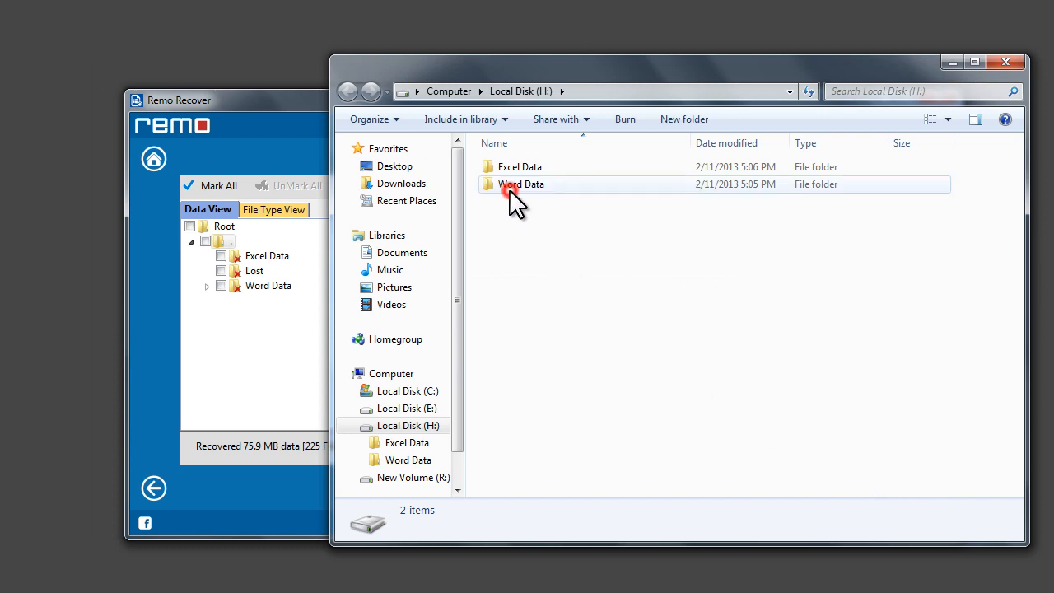
pyautogui.doubleClick(520, 184)
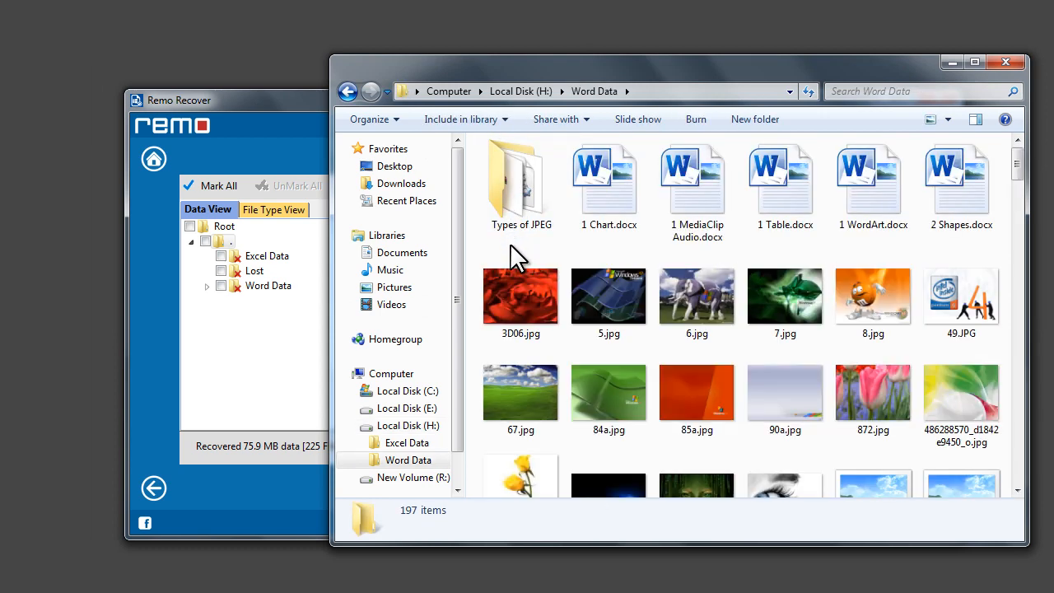
pyautogui.scroll(-3)
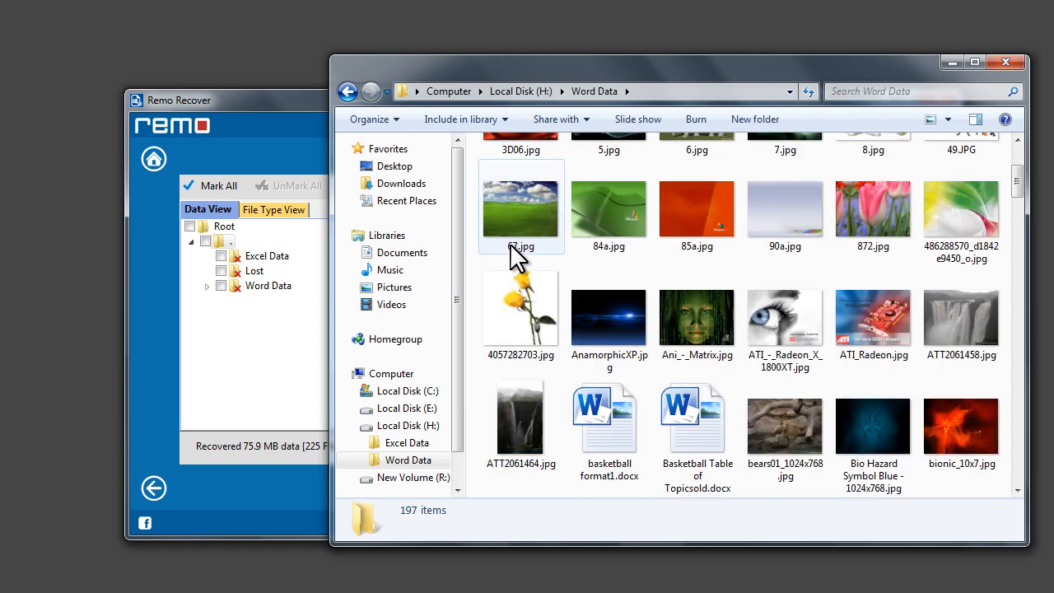
pyautogui.moveTo(580, 239)
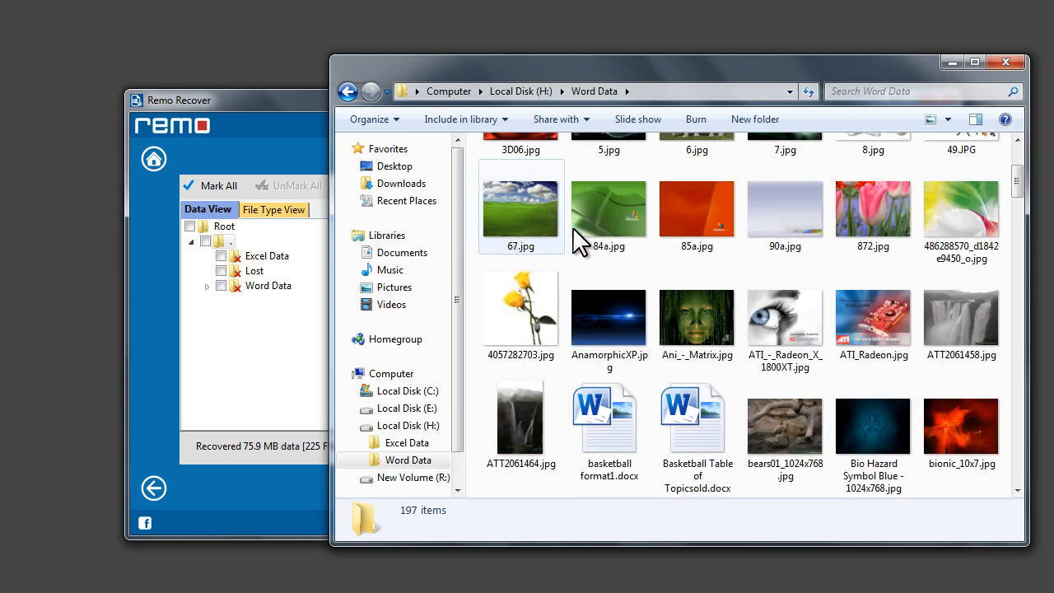